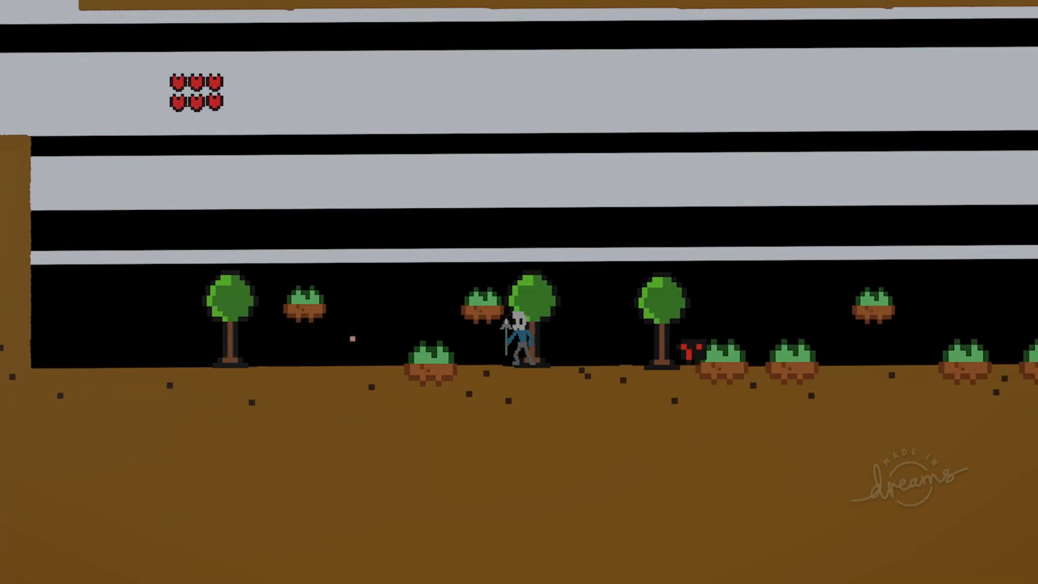
Pause the pixel-art scene preview and switch into edit mode
{"action": "key", "text": "space"}
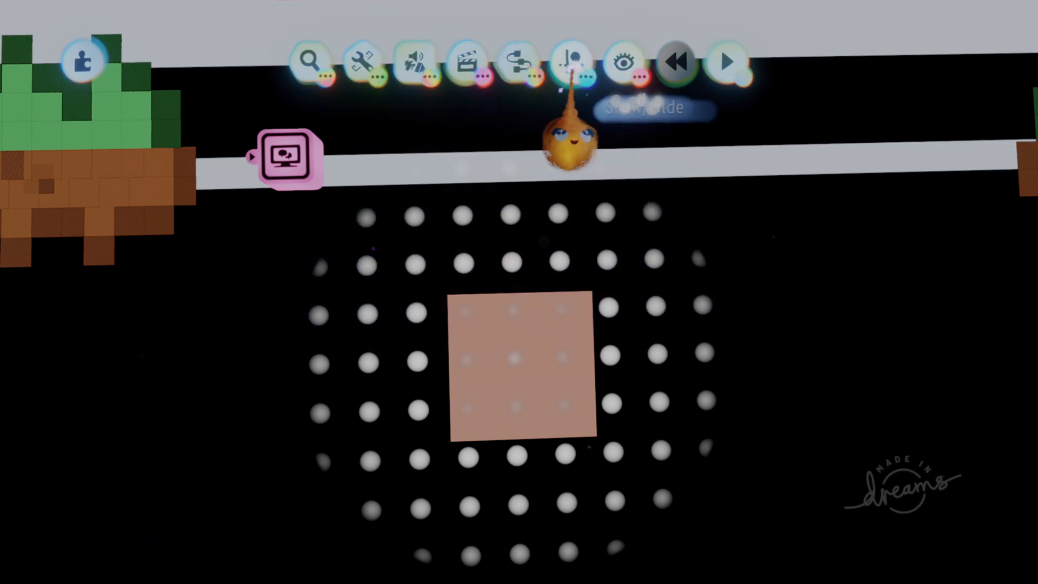
Exit sculpt mode, leaving the single peach pixel among the trees and grass tufts
{"action": "left_click", "coordinate": [567, 62]}
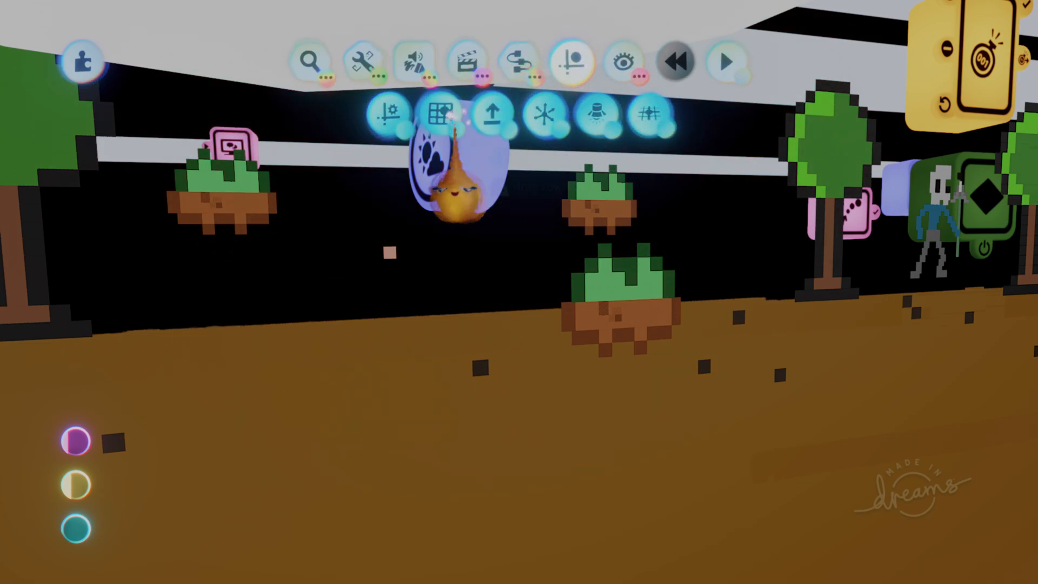
Re-enter sculpt mode on the pixel sculpture to add more square cubes
{"action": "left_click", "coordinate": [445, 112]}
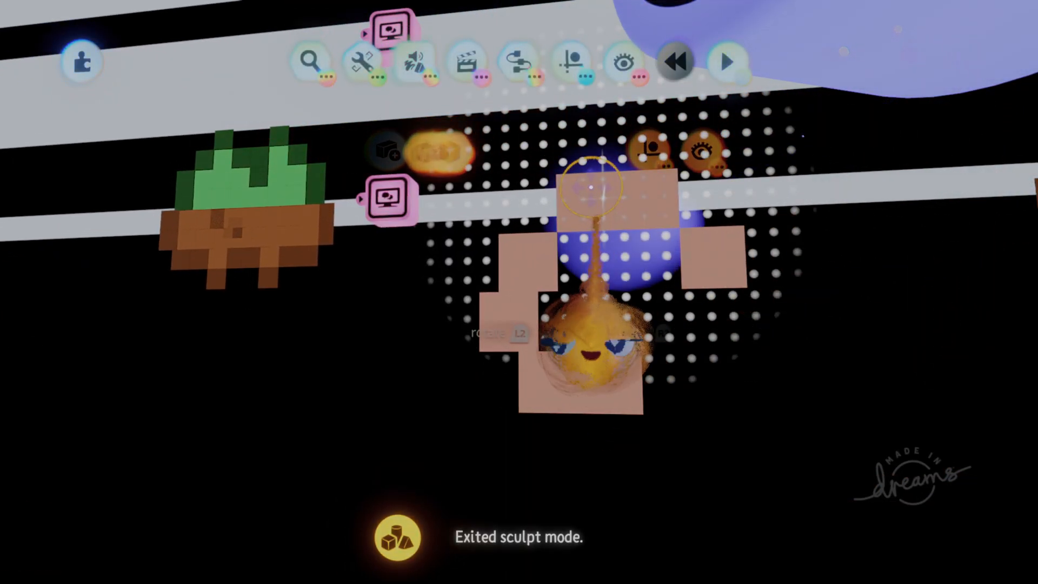
Check the pixel sculpture's tint in the Tweak menu, then preview the scene in Play
{"action": "left_click", "coordinate": [389, 198]}
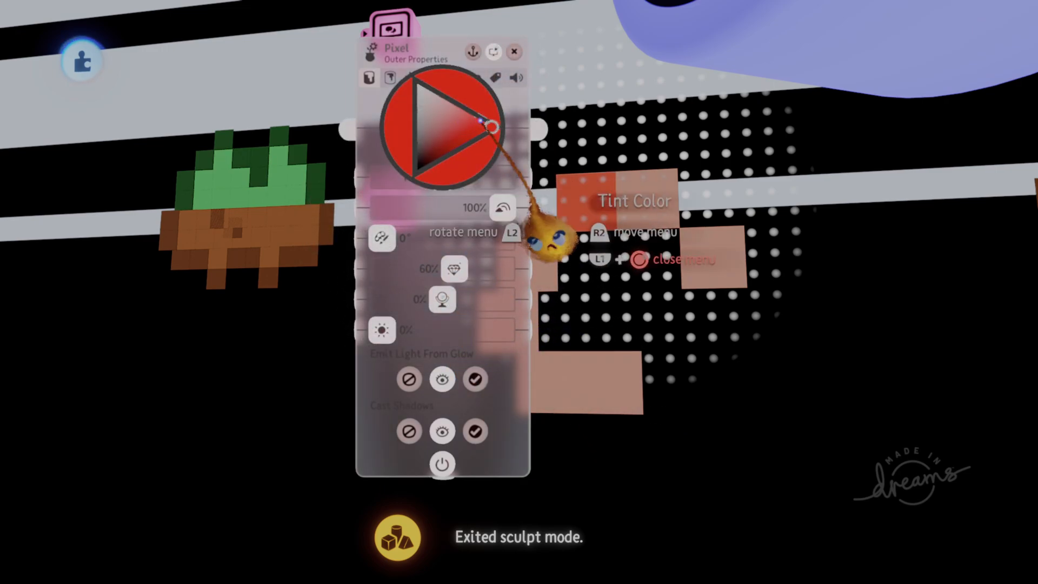
{"action": "left_click", "coordinate": [514, 52]}
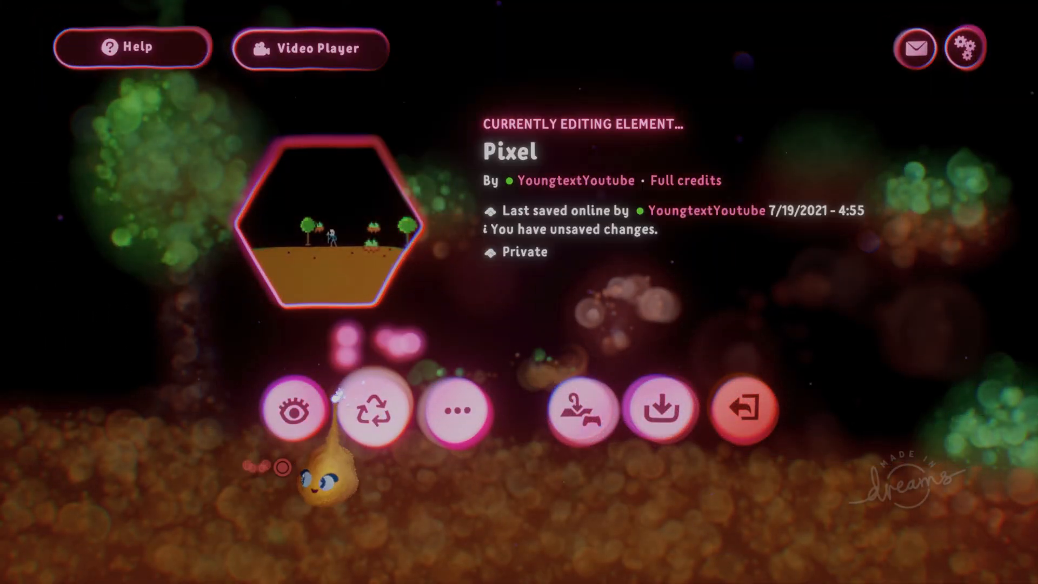
{"action": "left_click", "coordinate": [294, 409]}
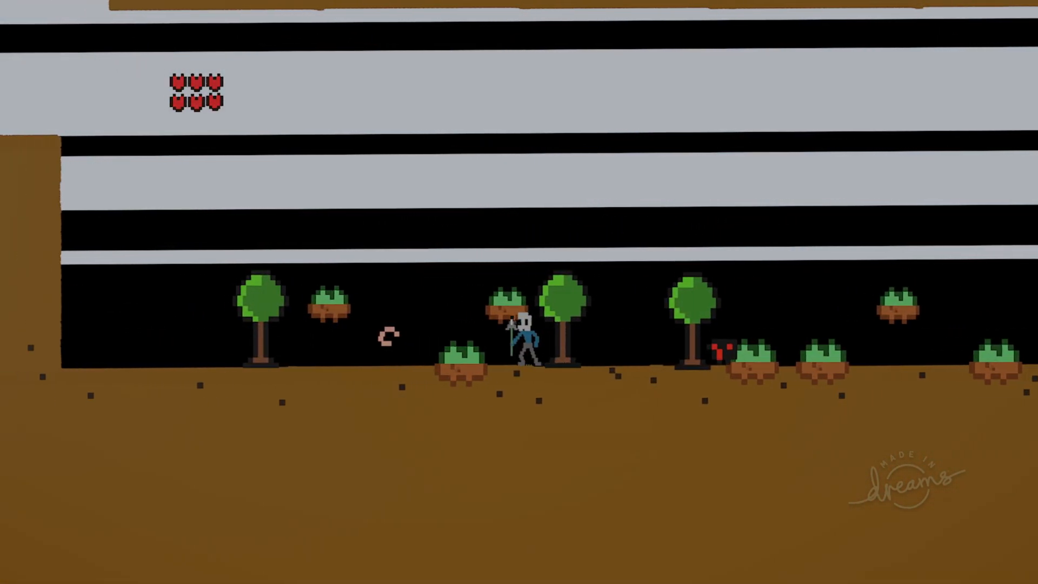